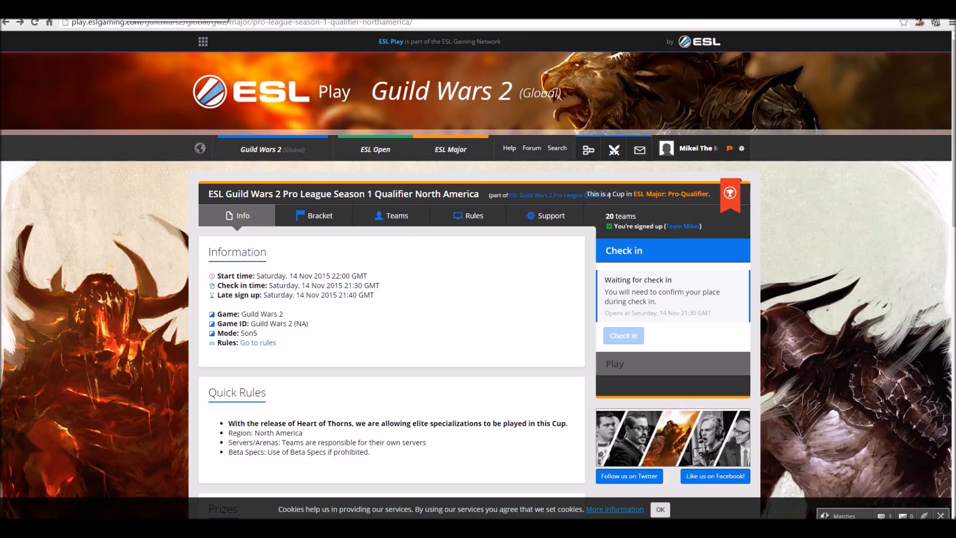
Step: Log out and reload the North America qualifier cup Info page to show the four-step sign-up checklist
click(629, 476)
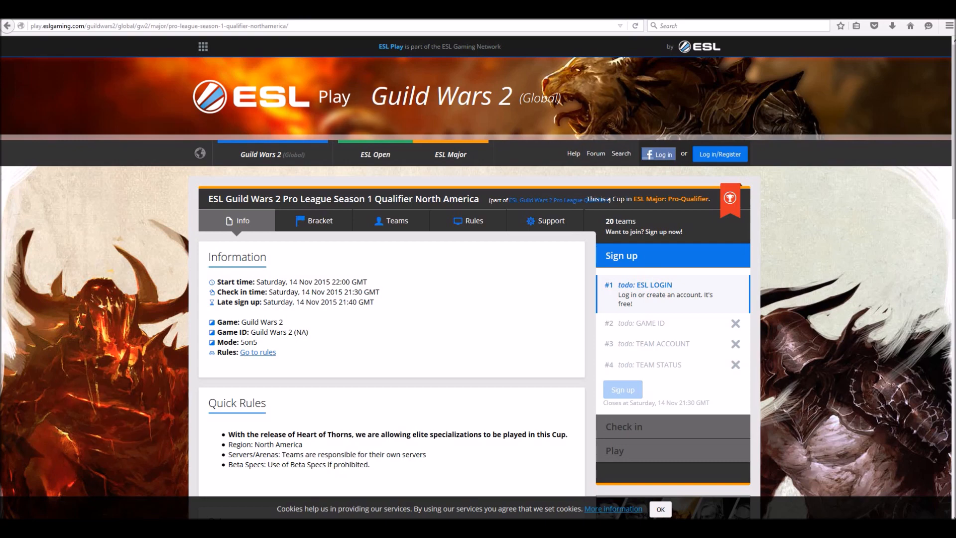
scroll(down, 3)
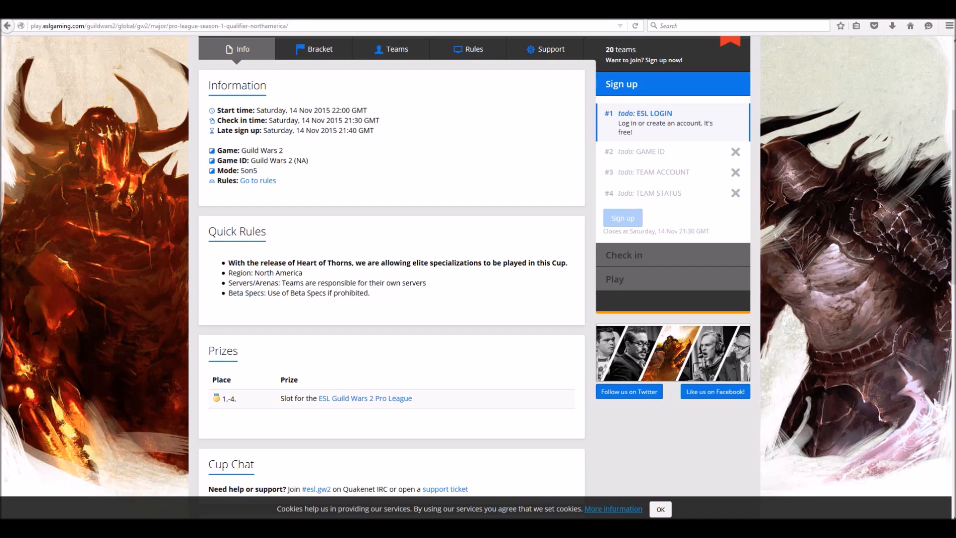
scroll(down, 3)
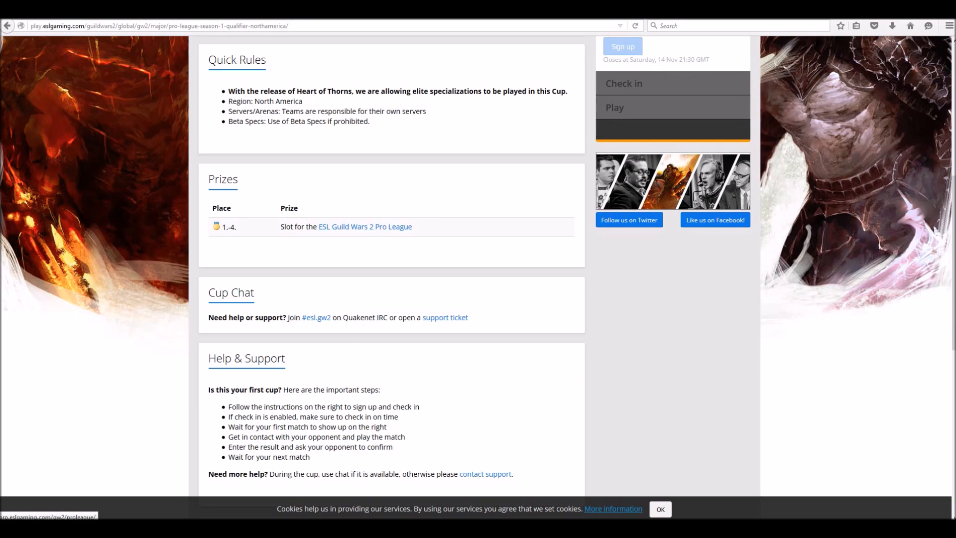
scroll(down, 3)
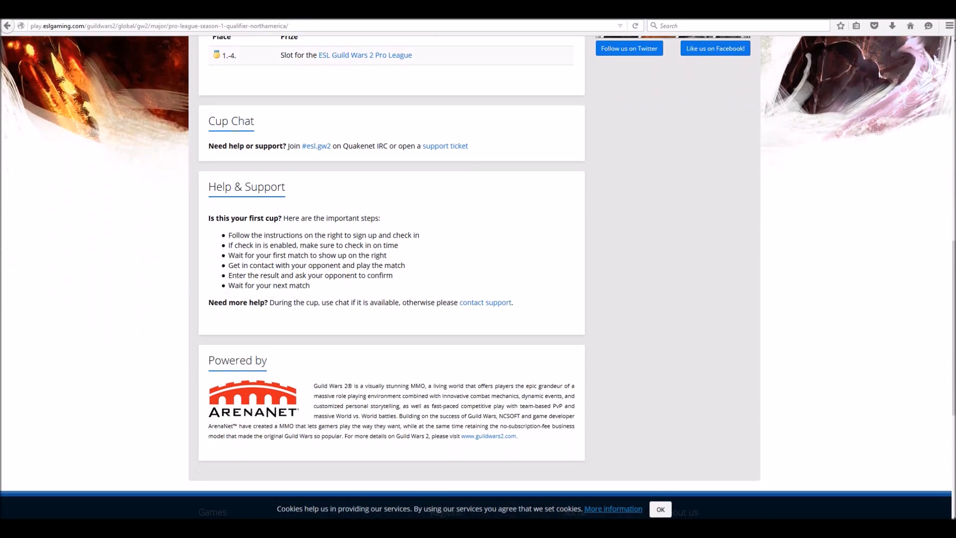
scroll(up, 3)
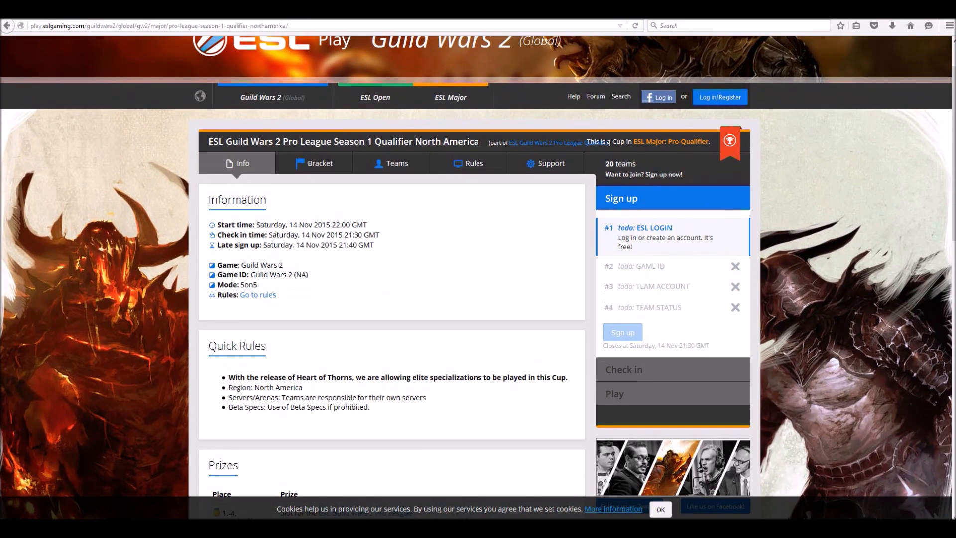
Step: Open the cup's Rules tab and scroll through Cup Rules, Match Media and 5on5 match rules
click(257, 295)
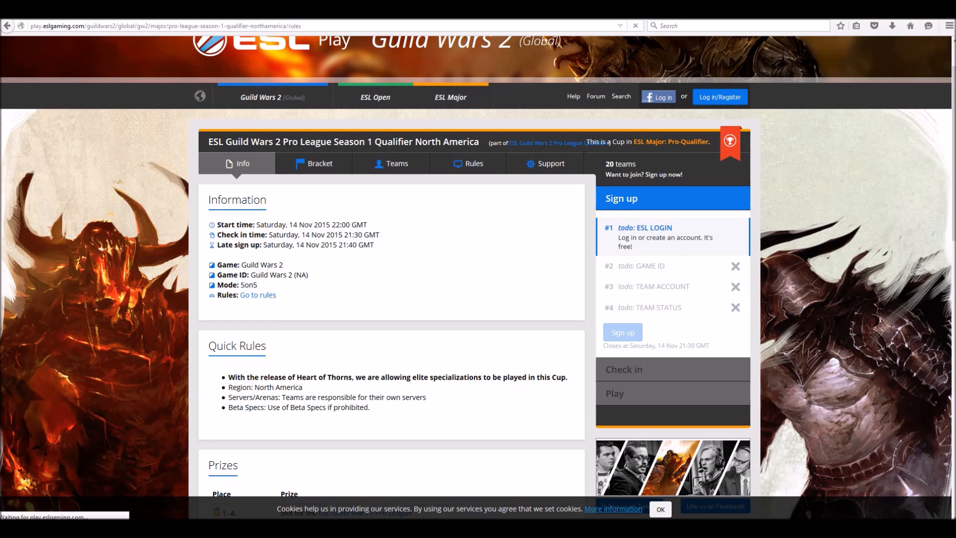
click(473, 163)
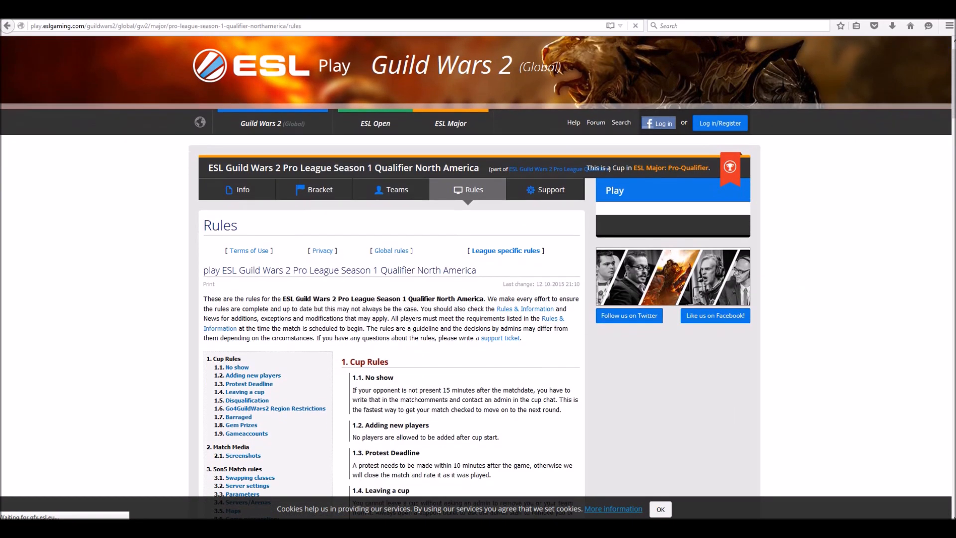
scroll(down, 3)
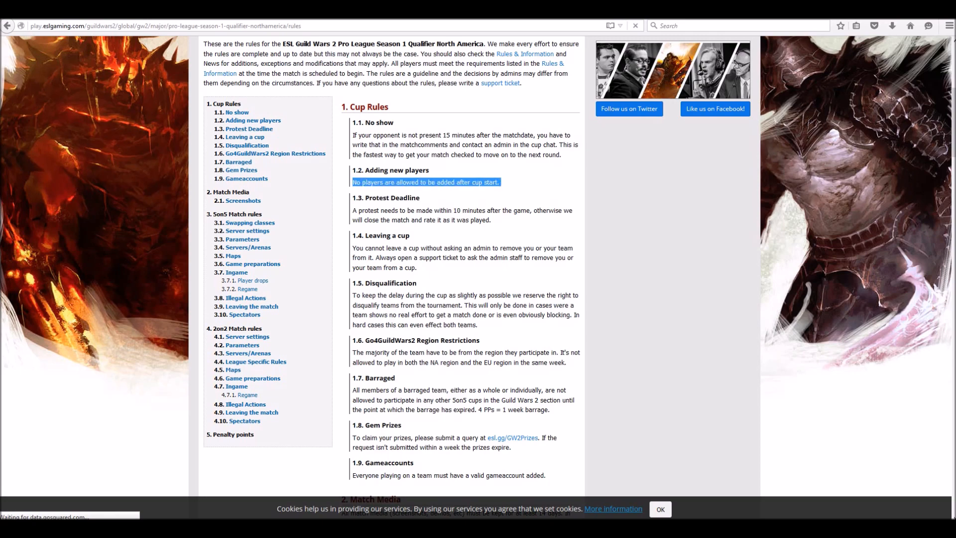
scroll(down, 3)
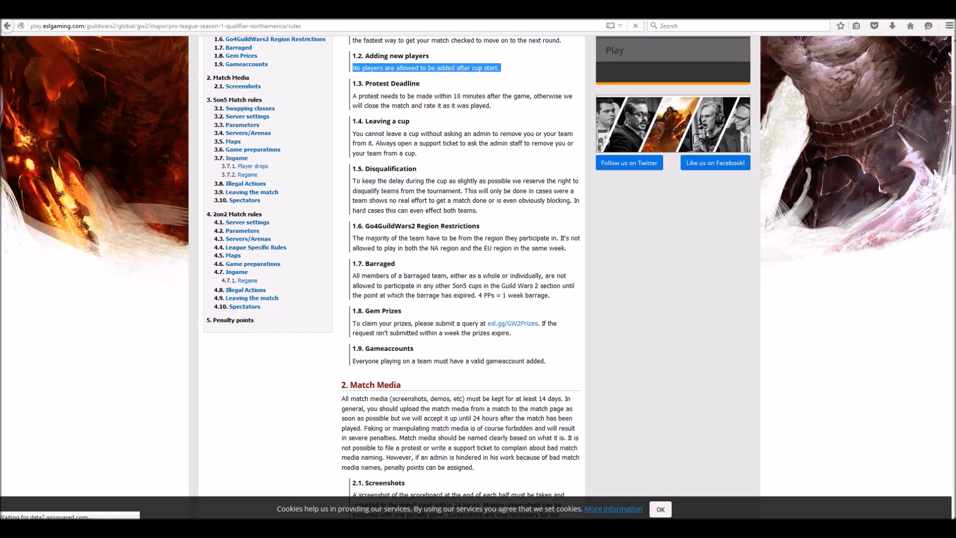
scroll(down, 3)
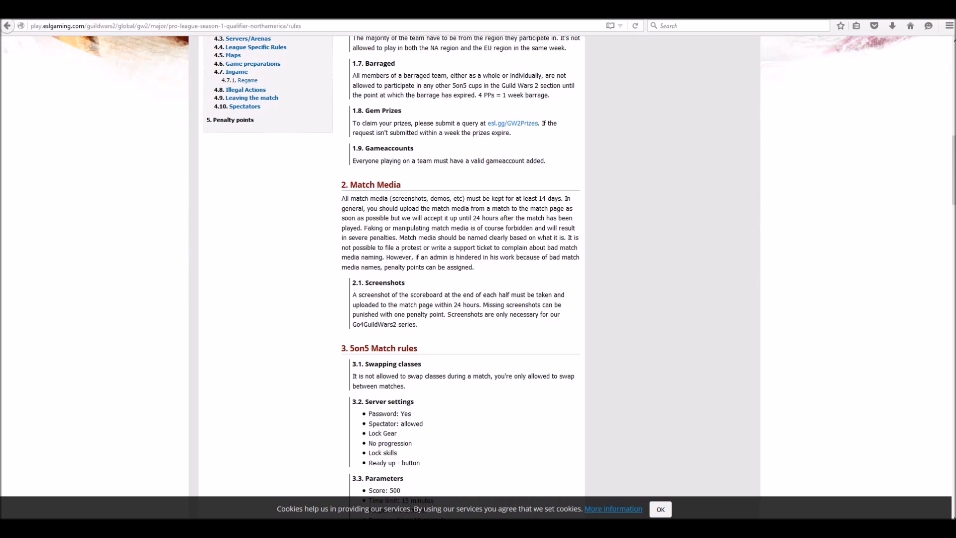
double_click(367, 294)
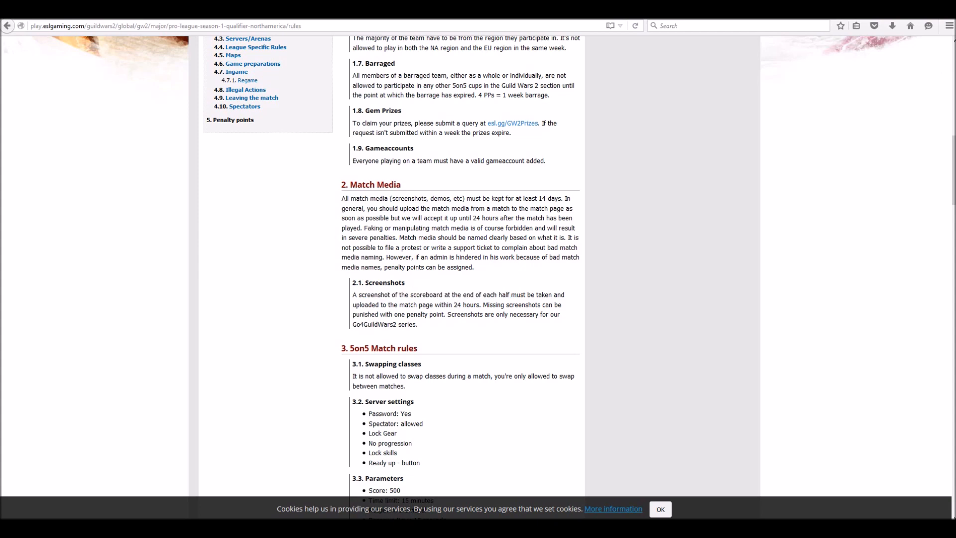
Step: Read down through the 5on5 and 2on2 match rules and penalty points table, then scroll back up
scroll(down, 3)
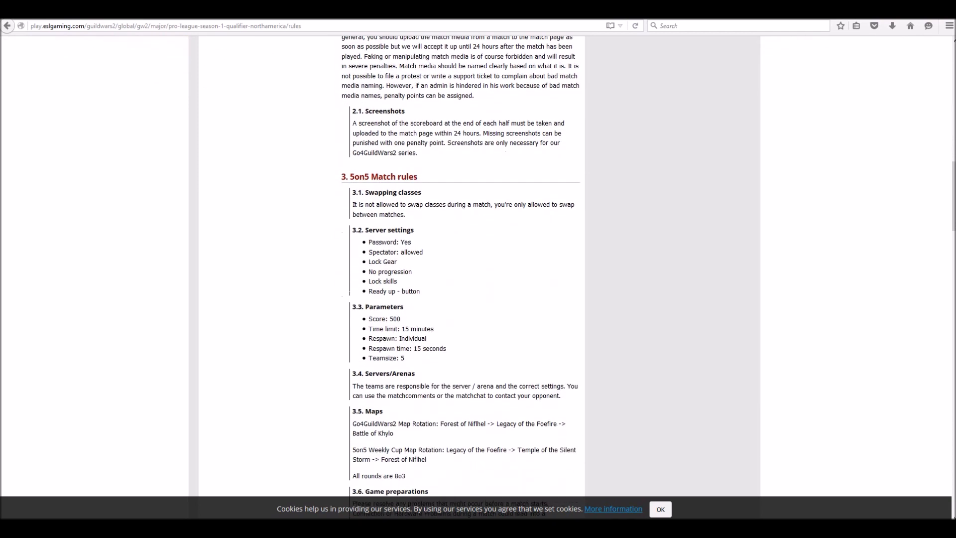
scroll(down, 3)
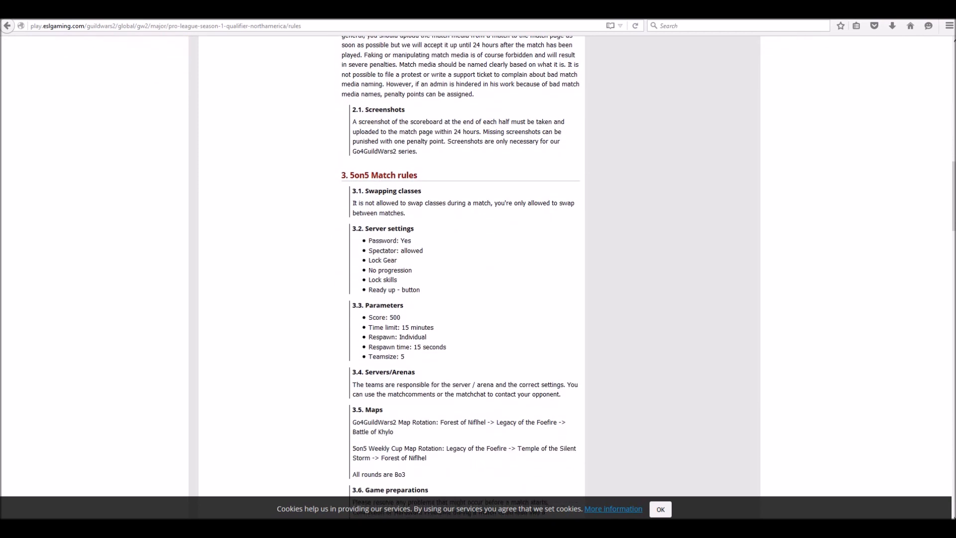
scroll(down, 3)
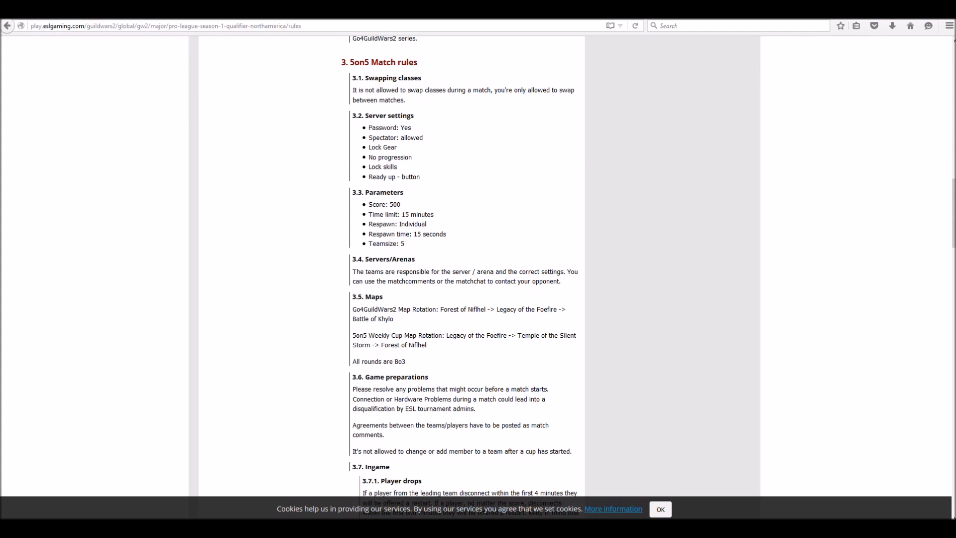
scroll(down, 3)
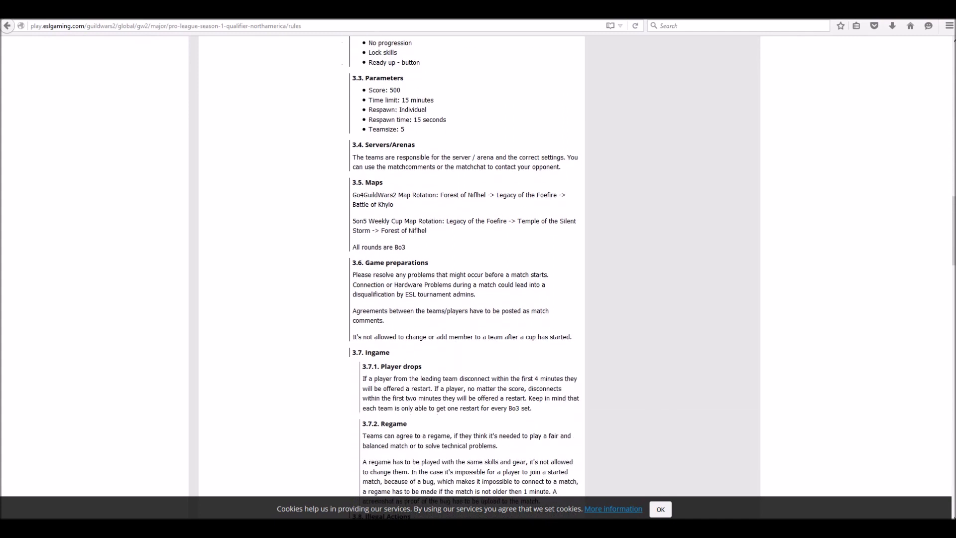
scroll(down, 3)
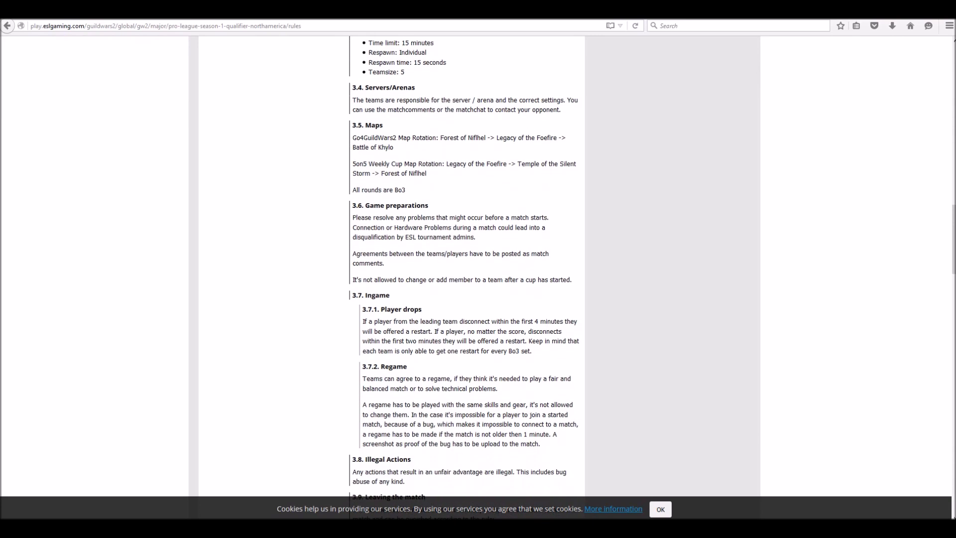
scroll(down, 3)
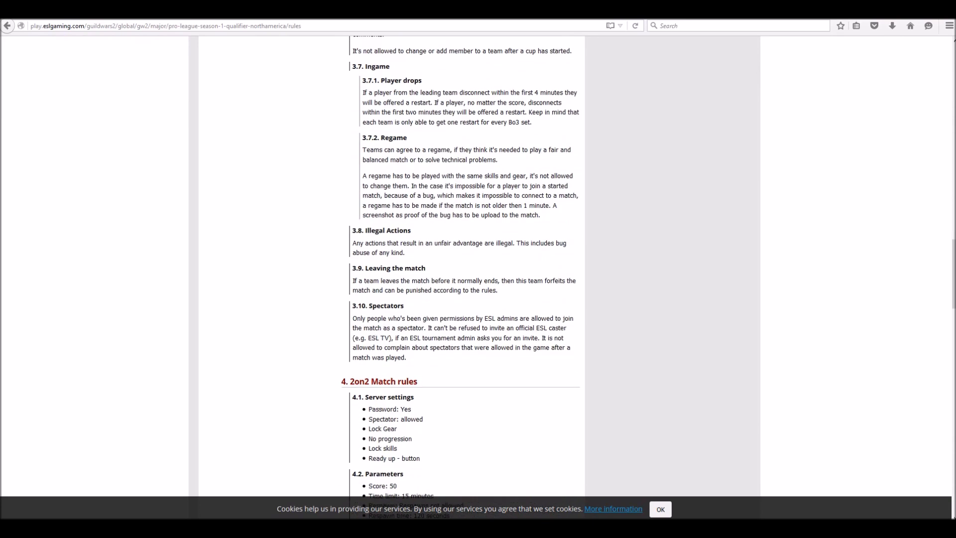
scroll(down, 3)
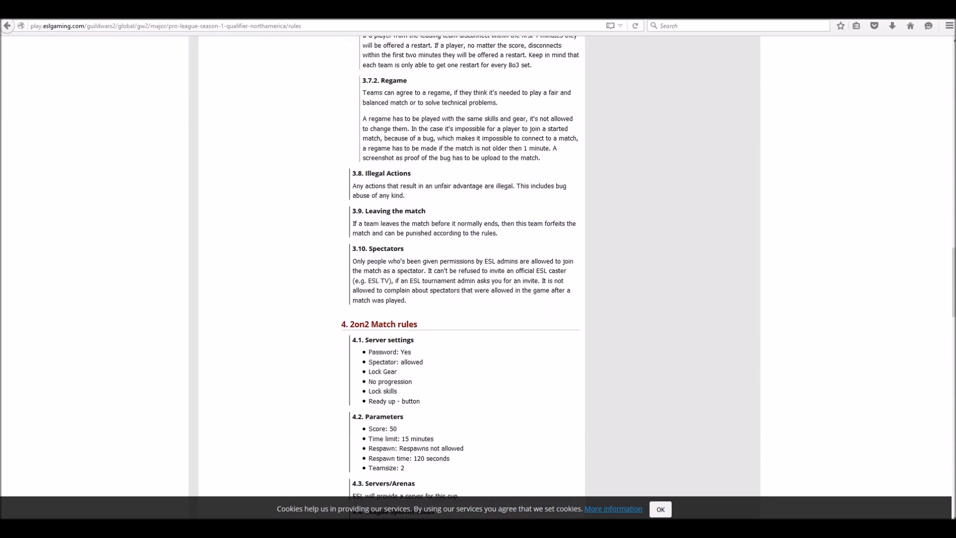
scroll(down, 3)
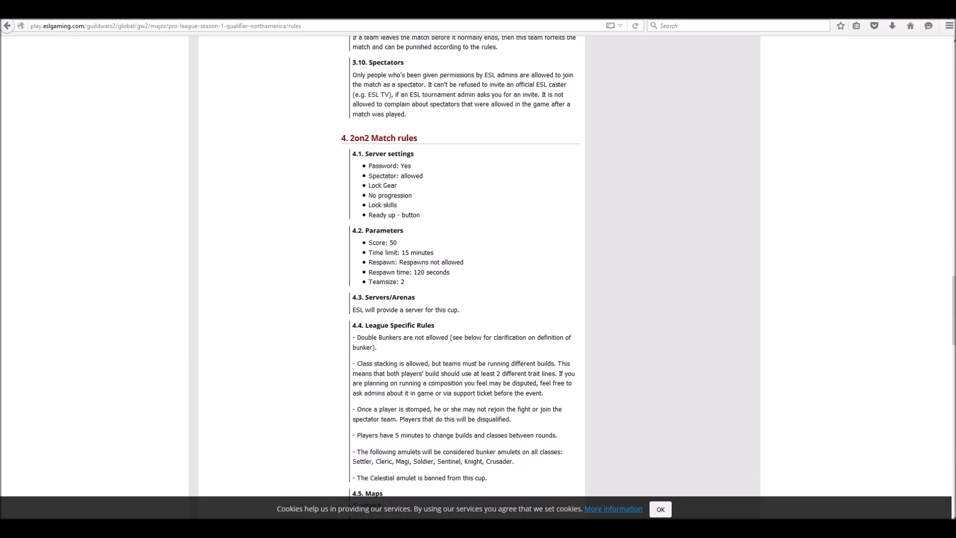
scroll(down, 3)
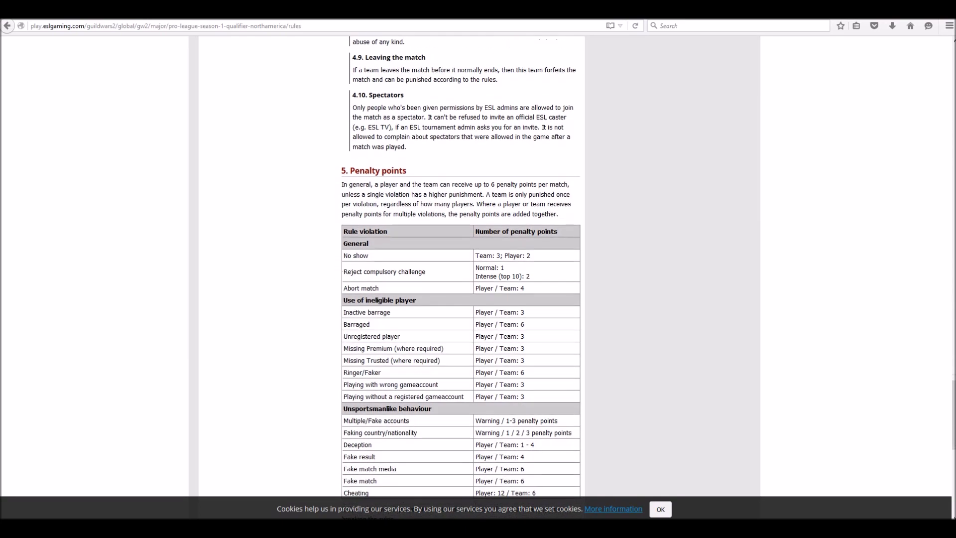
scroll(down, 3)
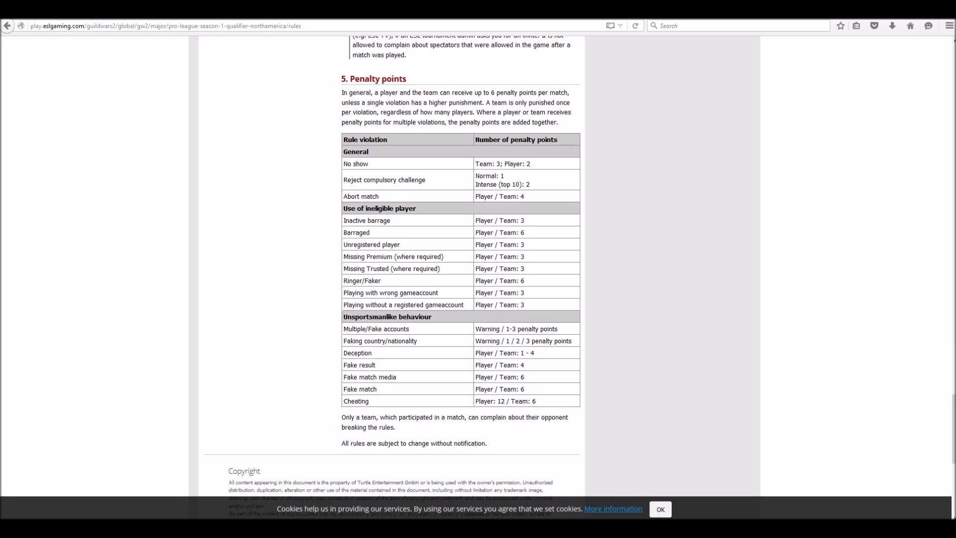
scroll(up, 3)
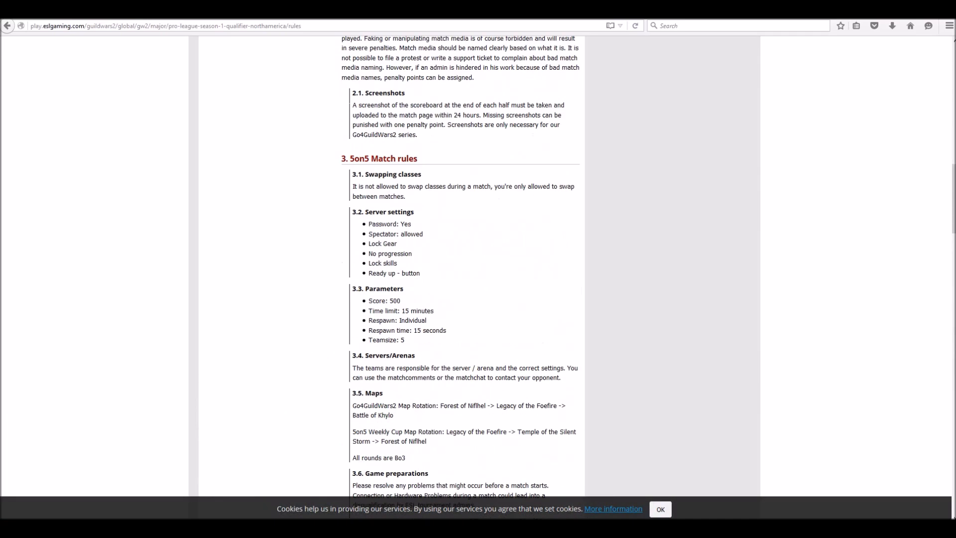
scroll(up, 3)
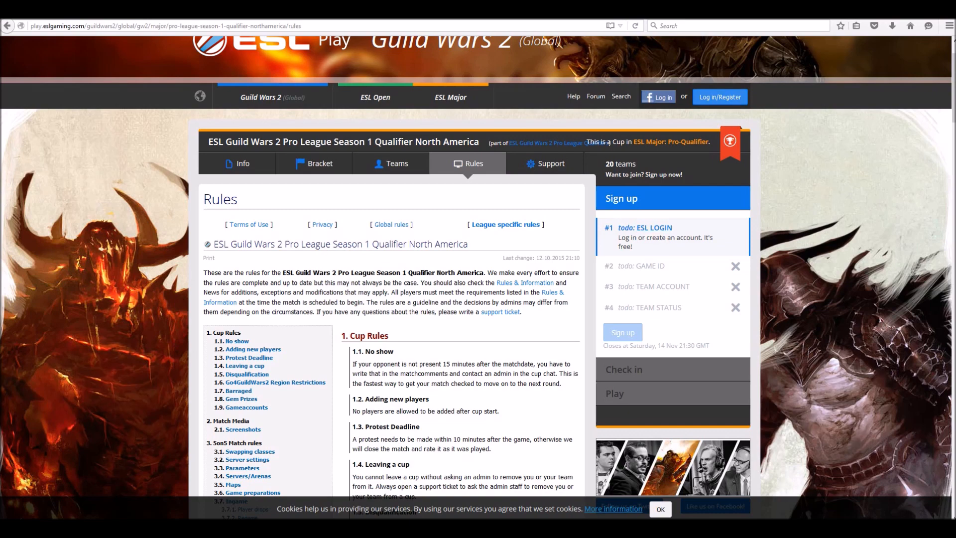
Step: View the cup Info page signed in, showing start time, check-in time and signed-up status
click(665, 266)
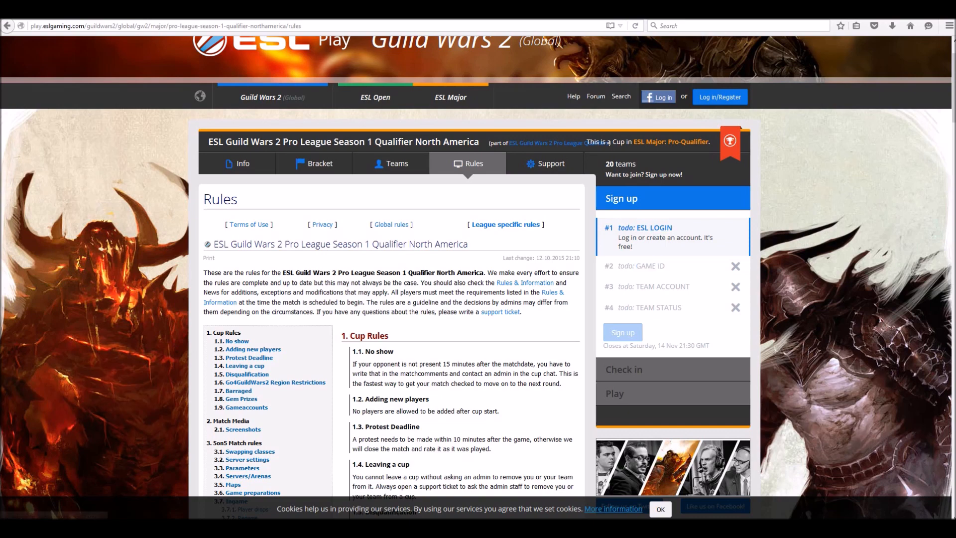
scroll(up, 3)
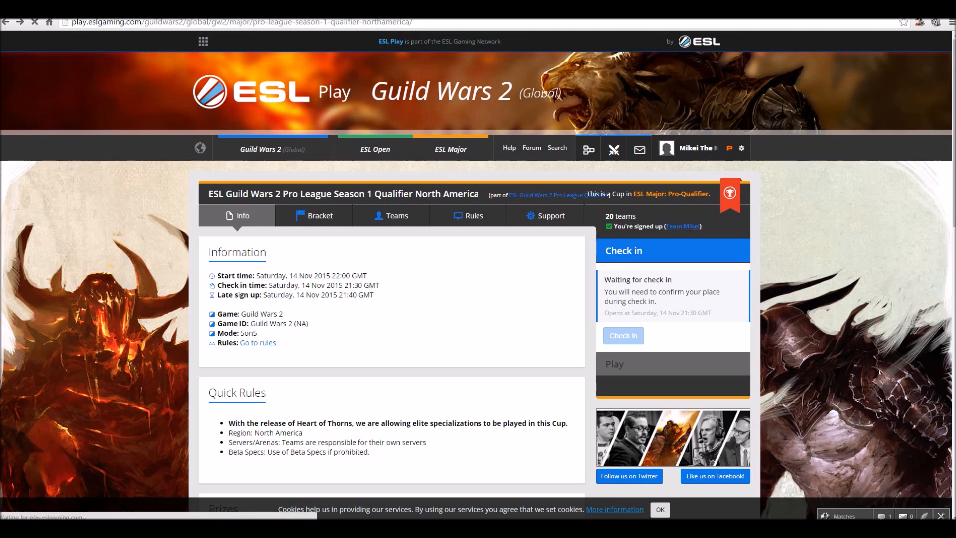
Step: Browse the signed-up team's profile, then view the list of 20 unconfirmed teams
click(683, 226)
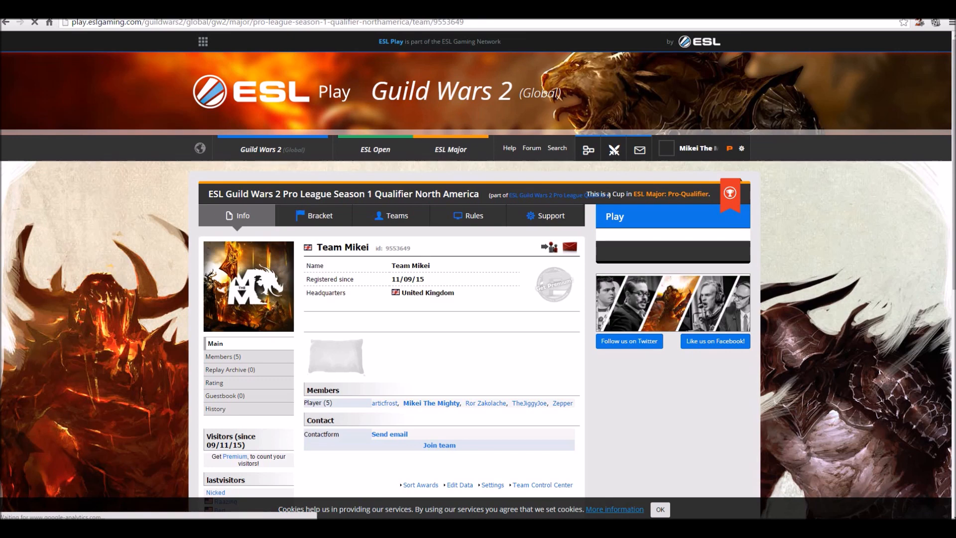
scroll(down, 3)
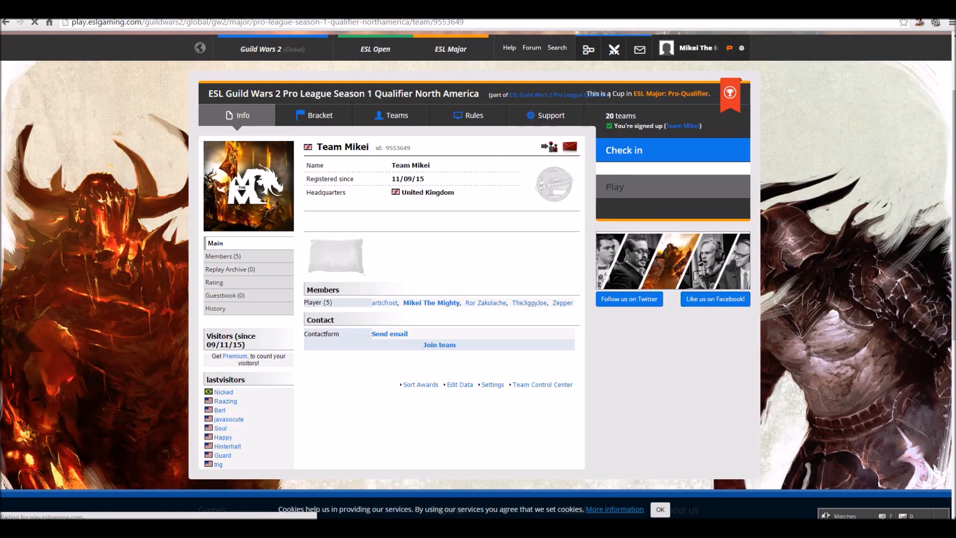
scroll(up, 3)
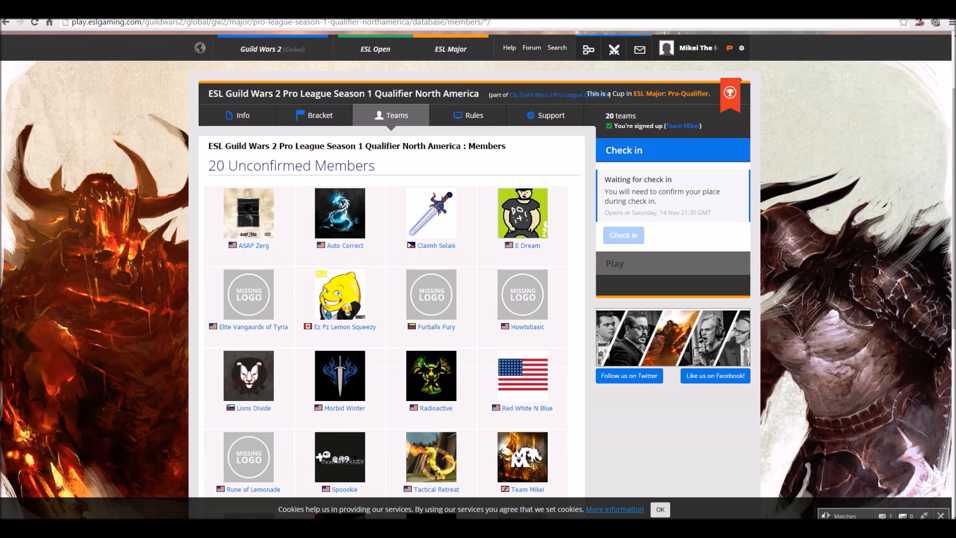
scroll(down, 3)
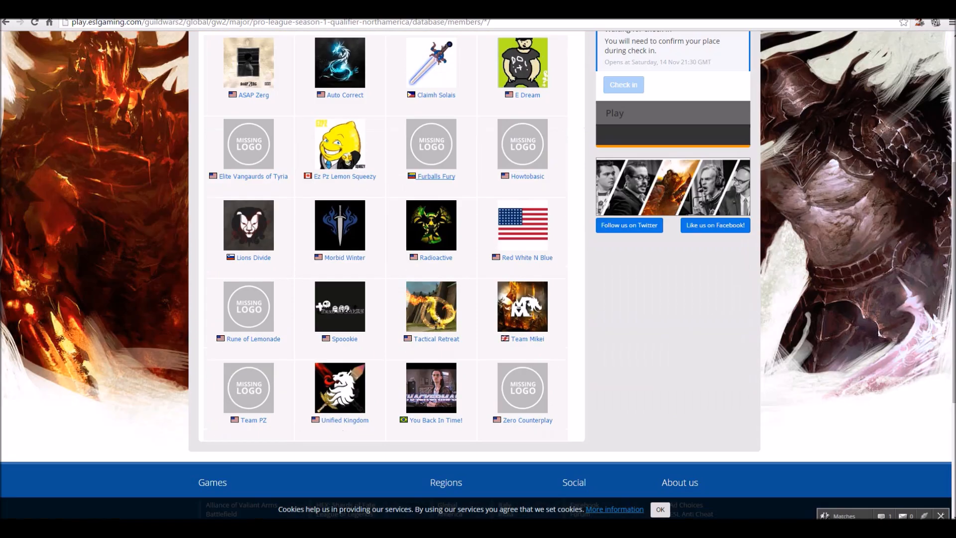
scroll(up, 3)
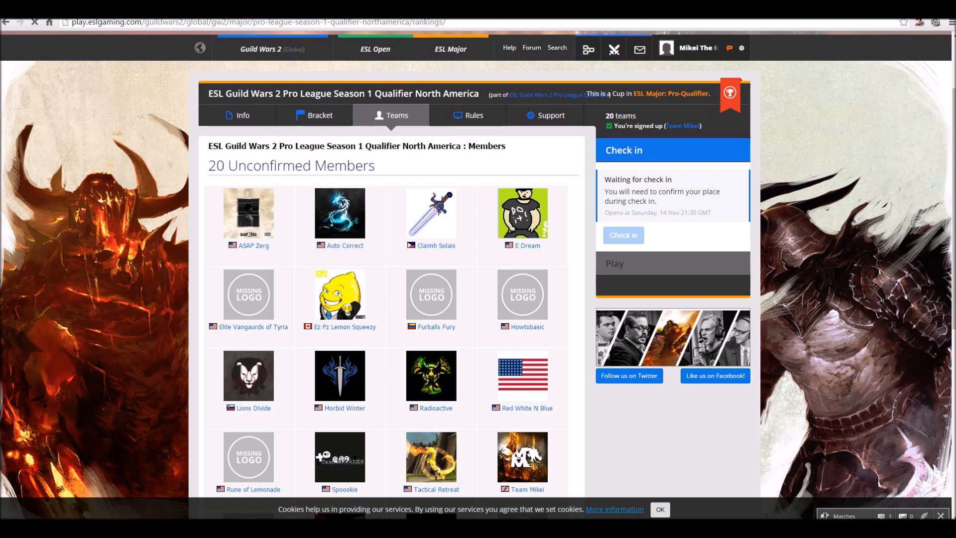
Step: Check the Bracket tab's 'Brackets are not live yet' notice, then return to the cup Info page
click(320, 115)
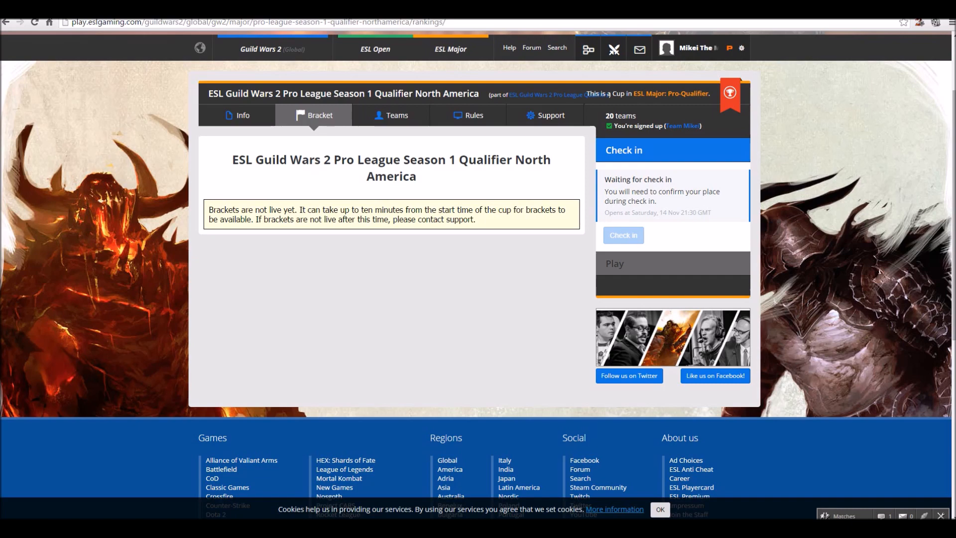
scroll(up, 3)
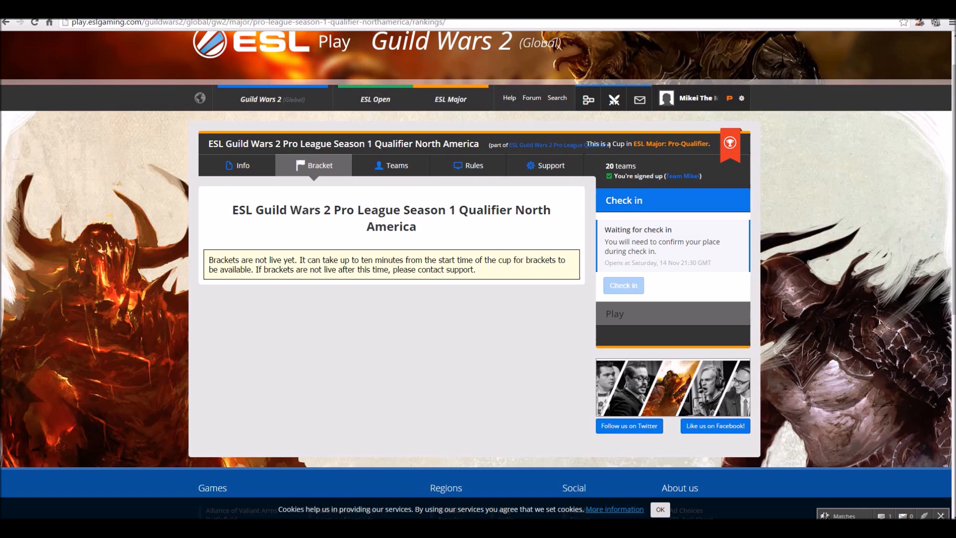
scroll(up, 3)
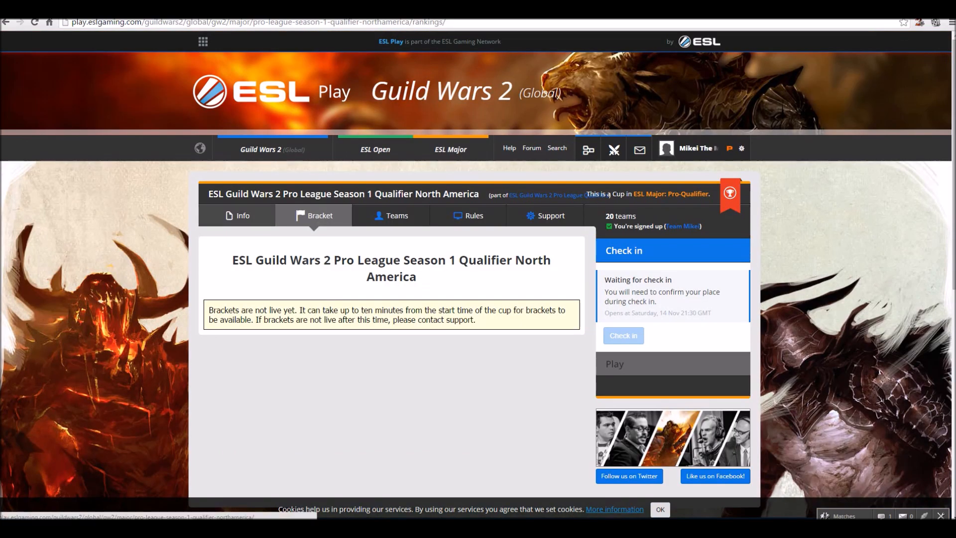
click(243, 215)
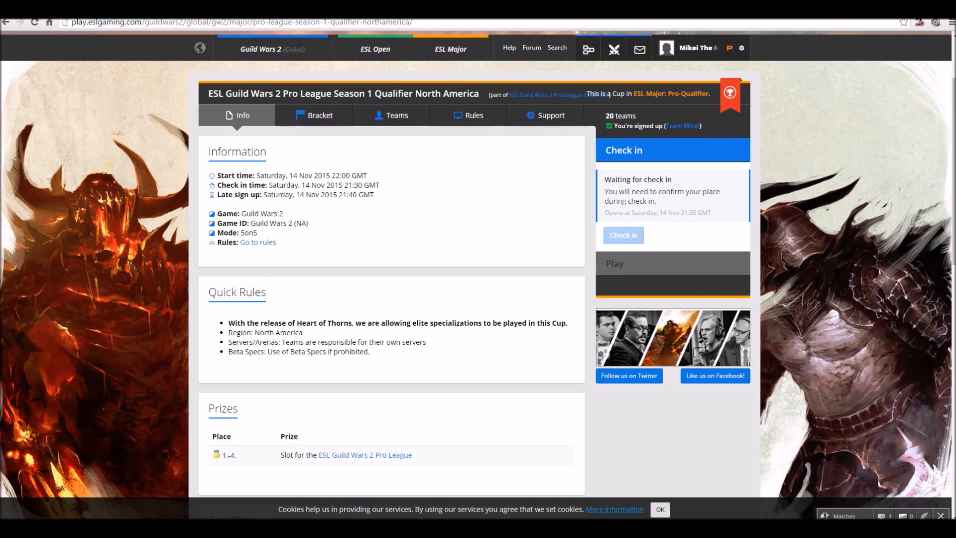
click(629, 376)
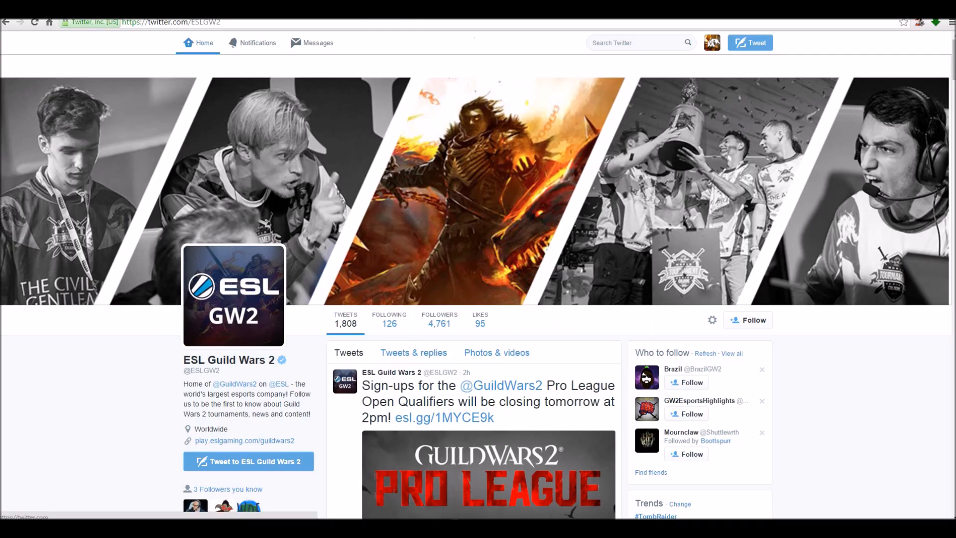
click(197, 42)
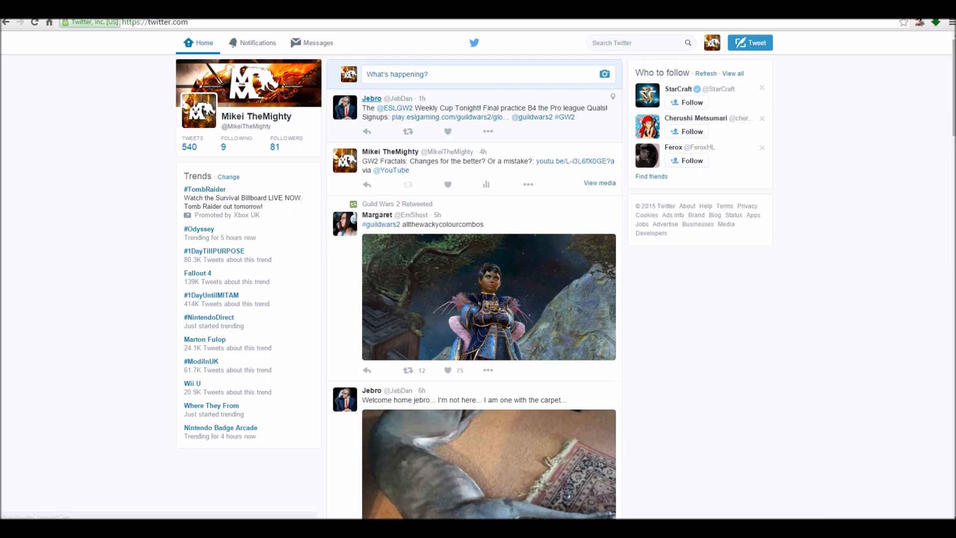
click(371, 98)
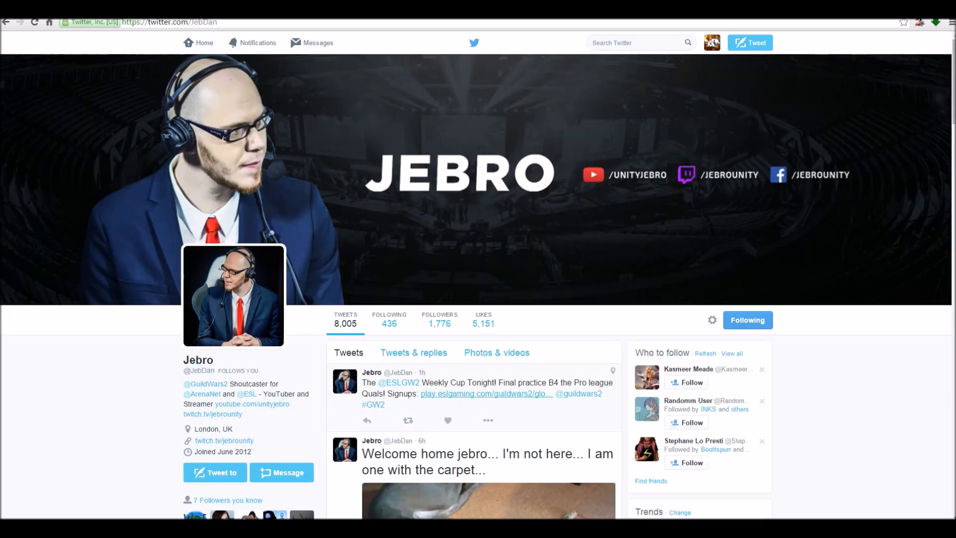
scroll(down, 3)
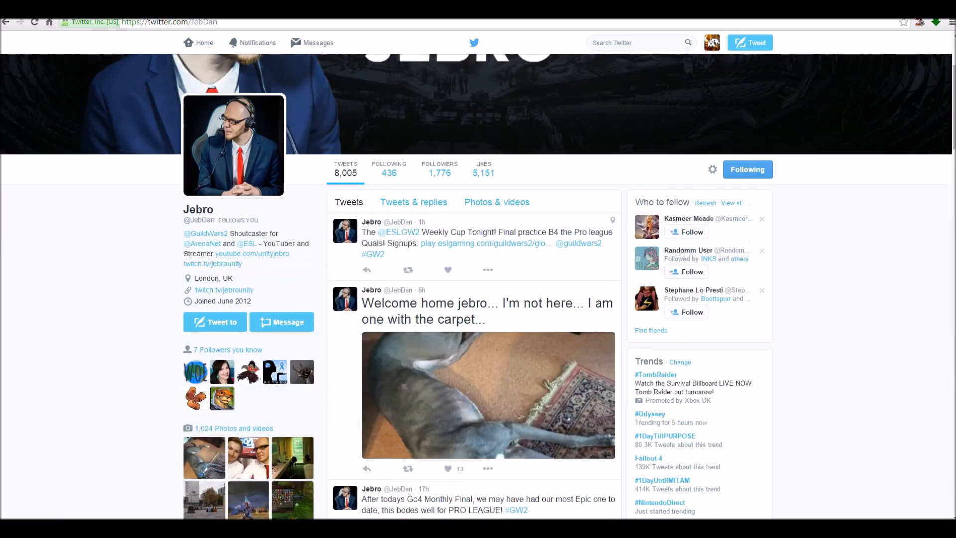
scroll(down, 3)
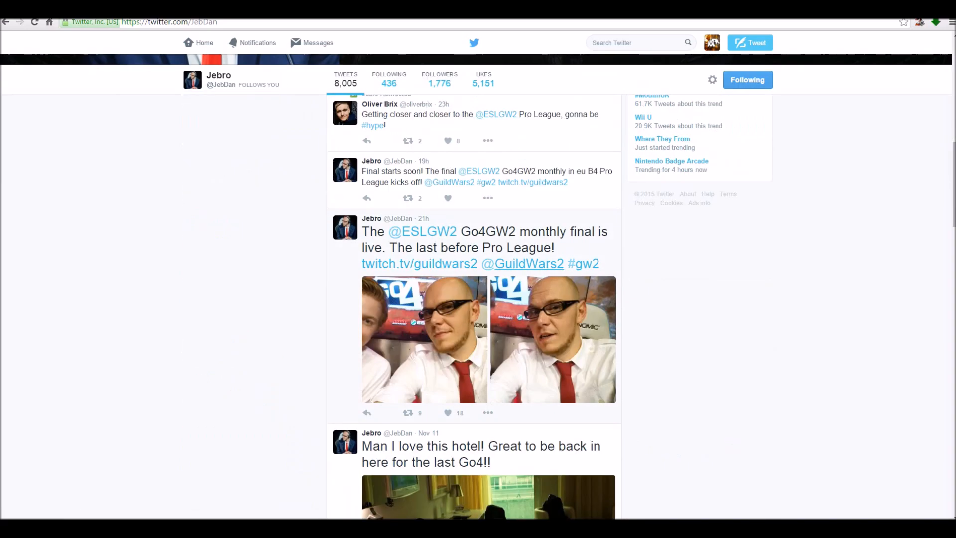
scroll(down, 3)
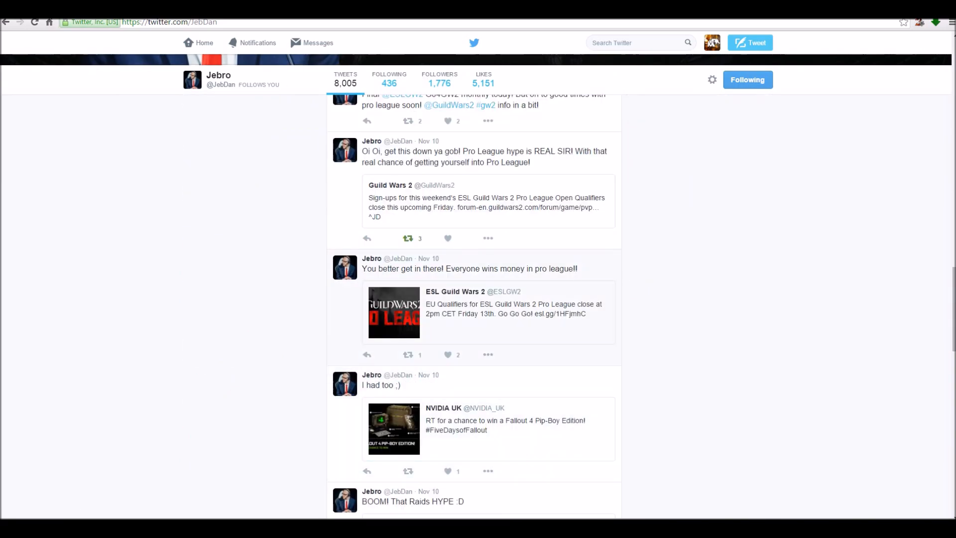
scroll(up, 3)
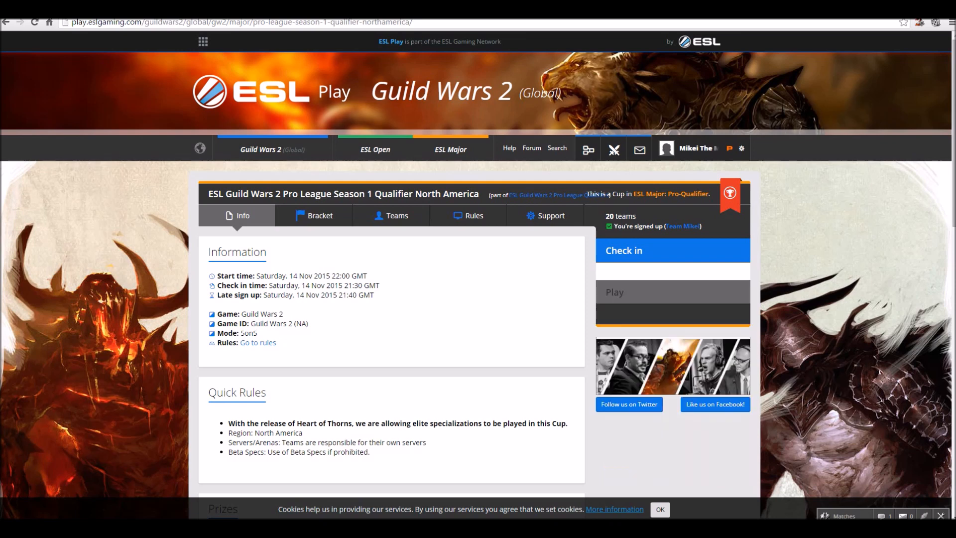
Step: Return to the ESL Play cup Info page showing check-in opening 14 Nov at 21:30 GMT
click(672, 250)
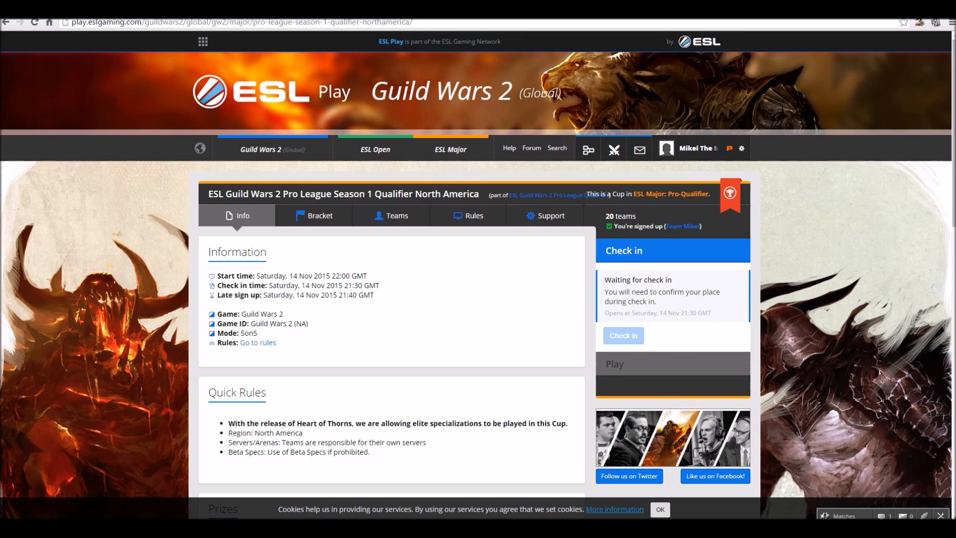